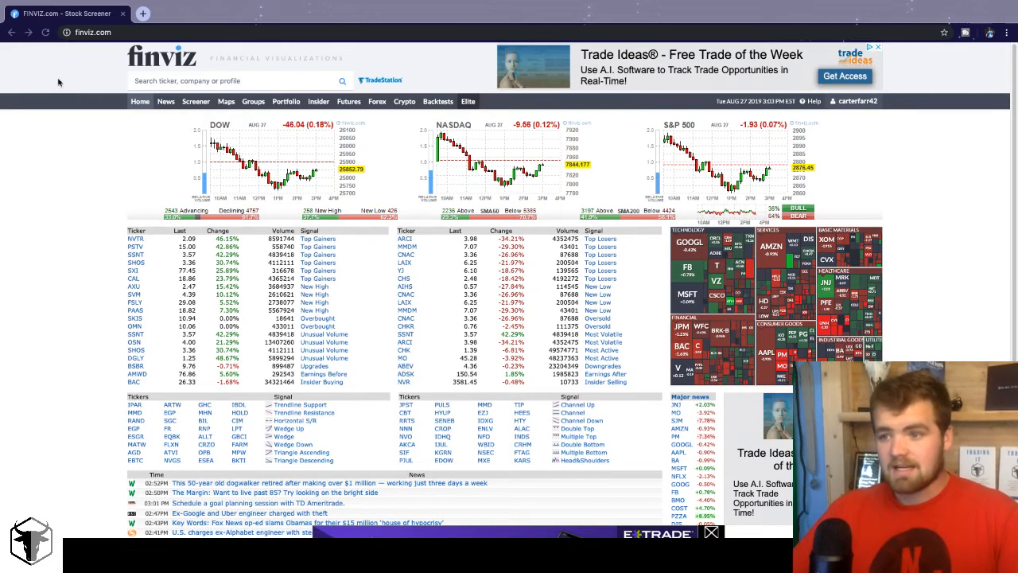
mouse_move(76, 254)
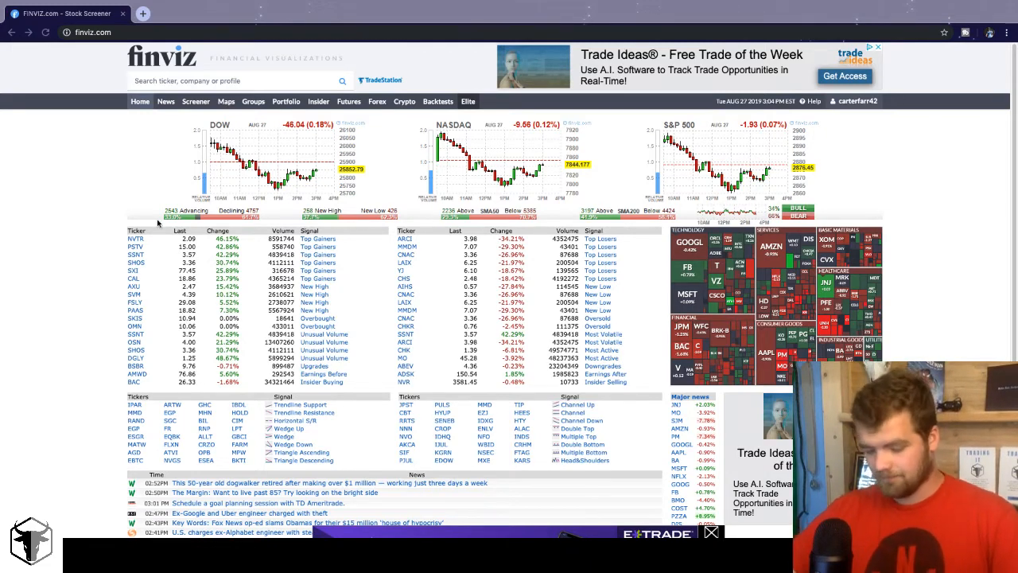
mouse_move(143, 123)
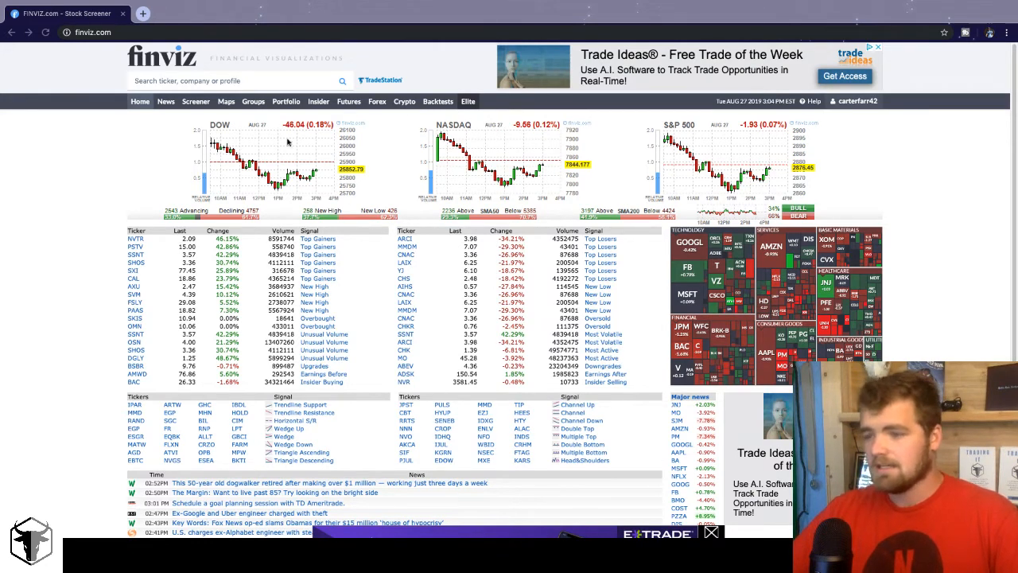
mouse_move(360, 147)
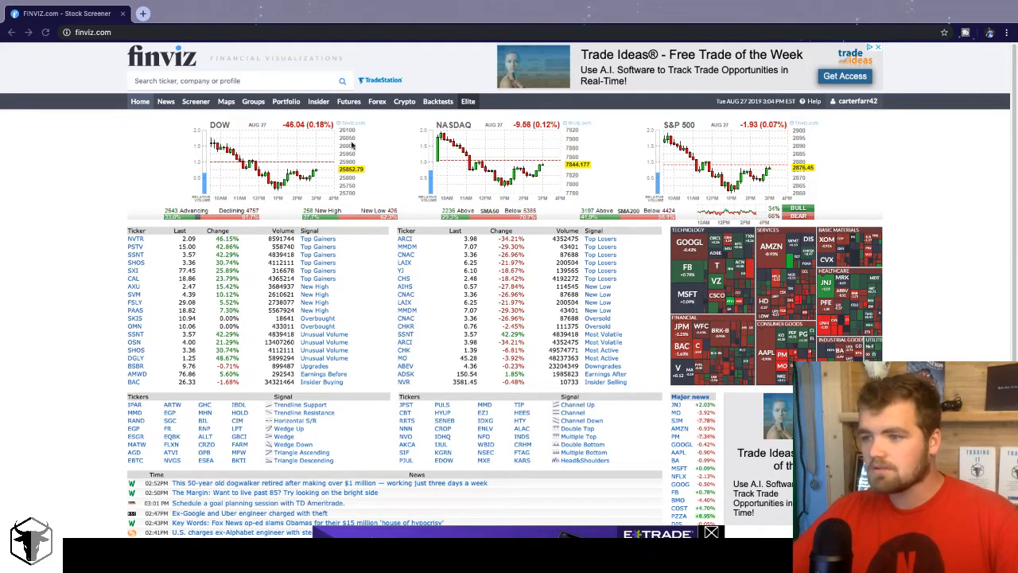
mouse_move(477, 199)
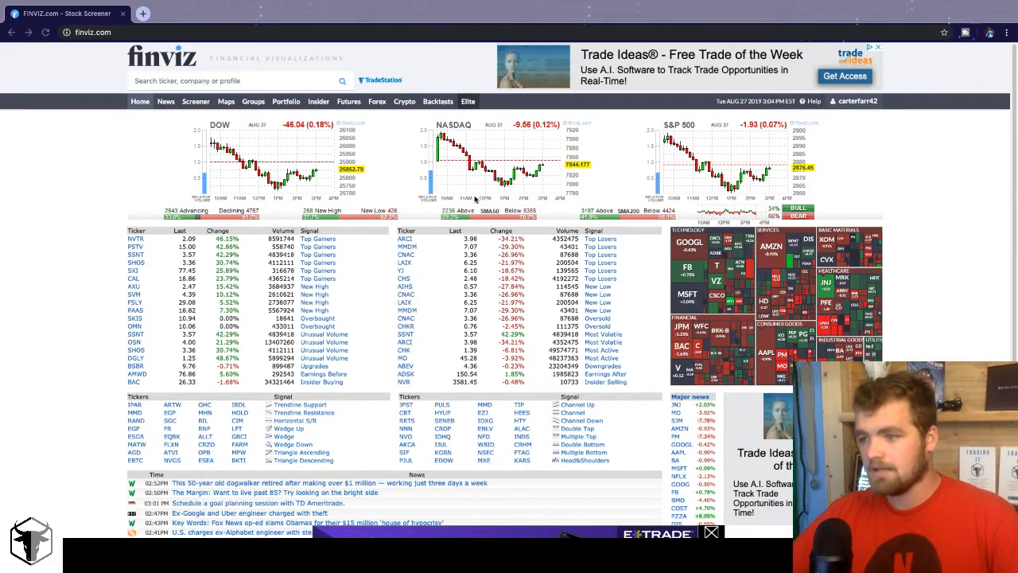
Scroll down through the Finviz home page sections and back up.
scroll("down", 3)
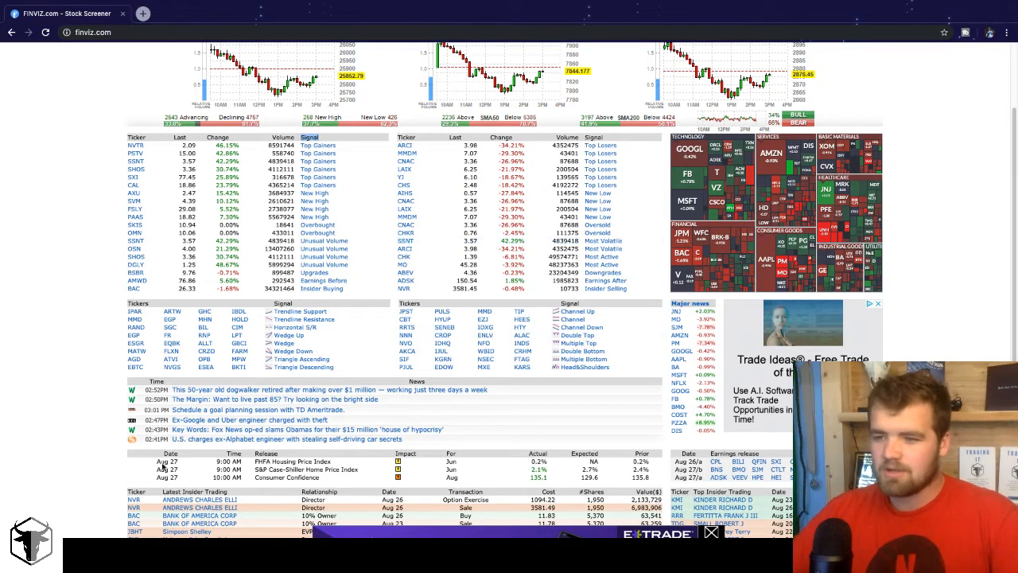
mouse_move(581, 351)
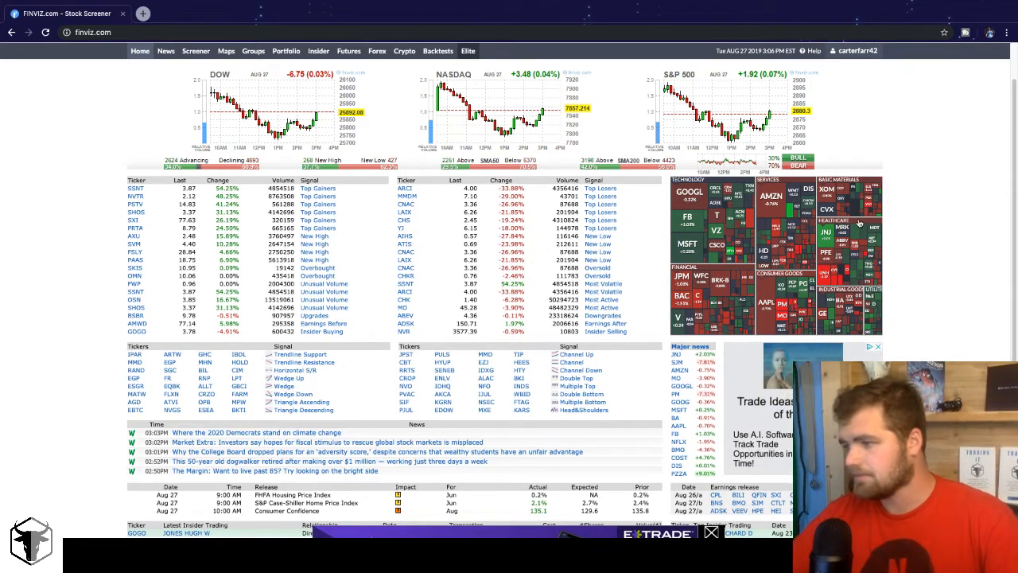
scroll("down", 3)
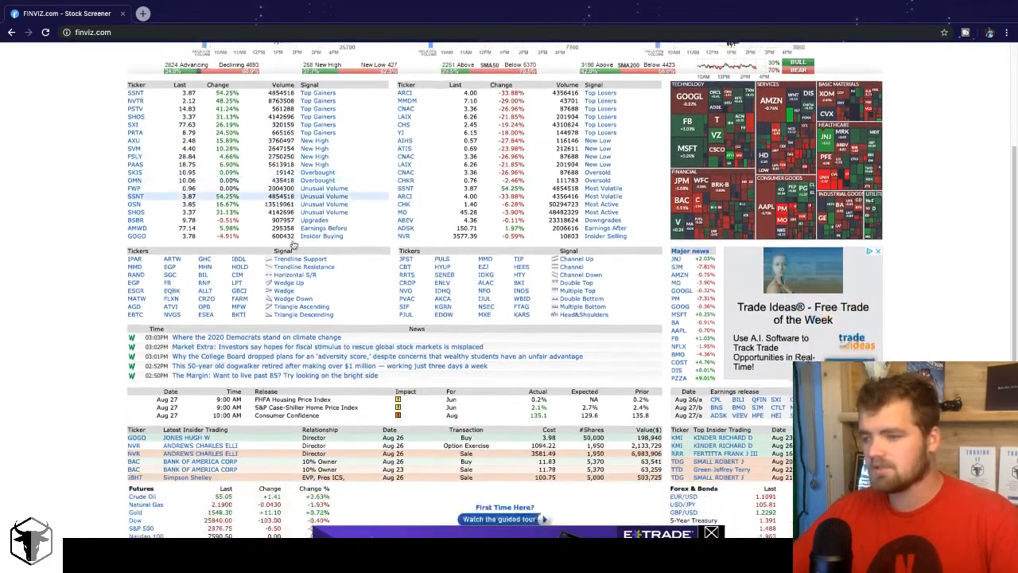
scroll("down", 3)
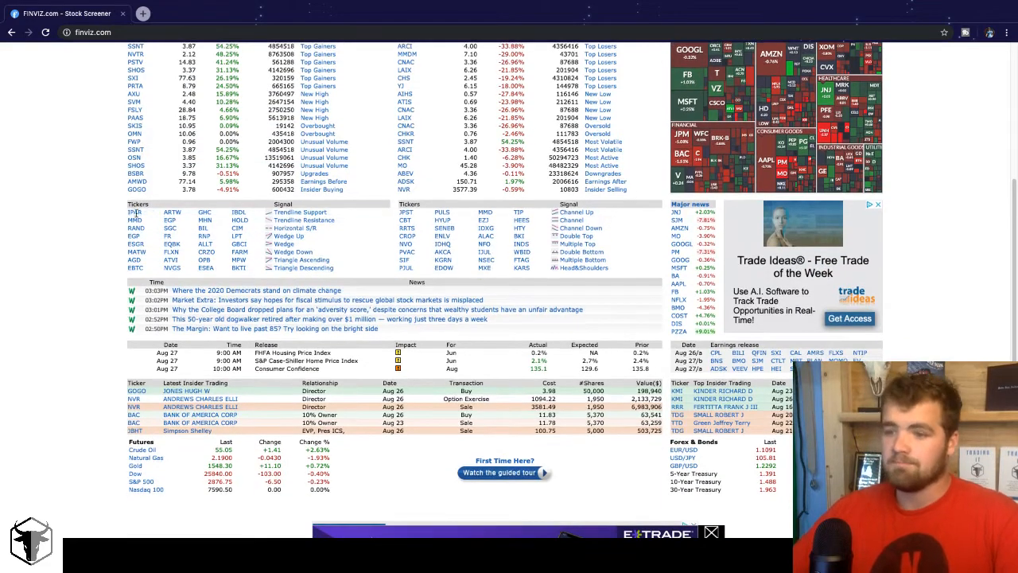
mouse_move(177, 228)
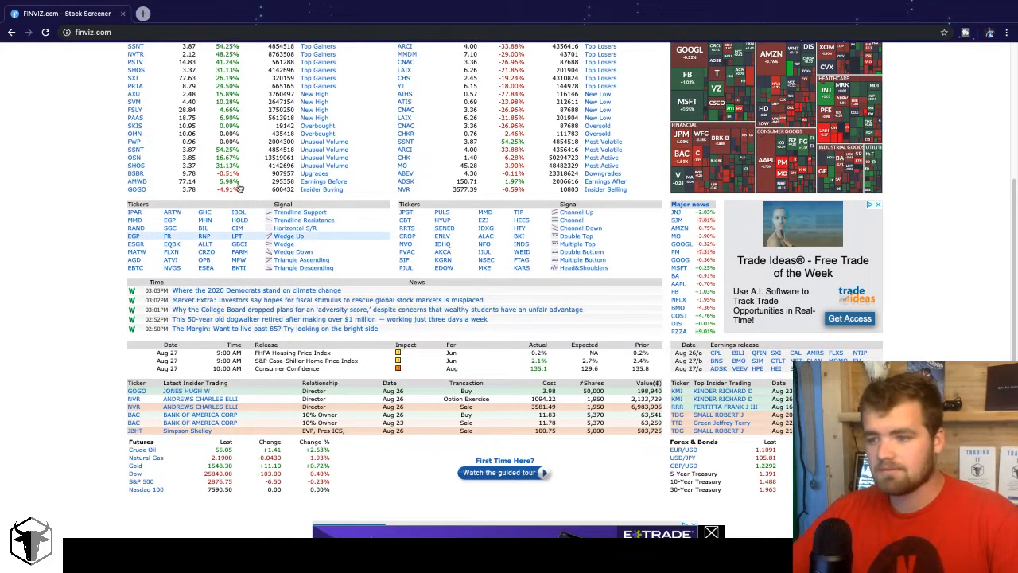
mouse_move(316, 220)
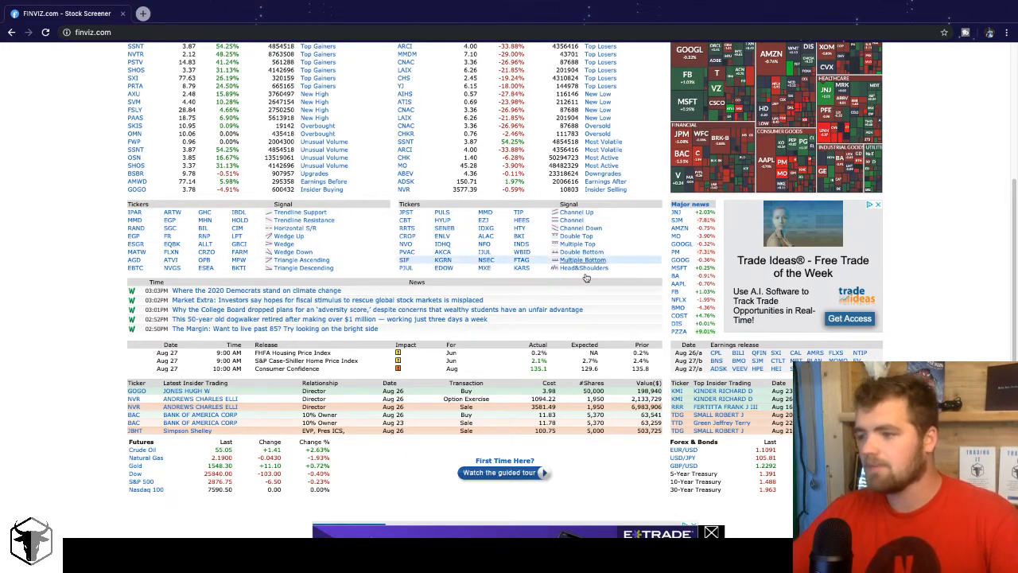
mouse_move(172, 211)
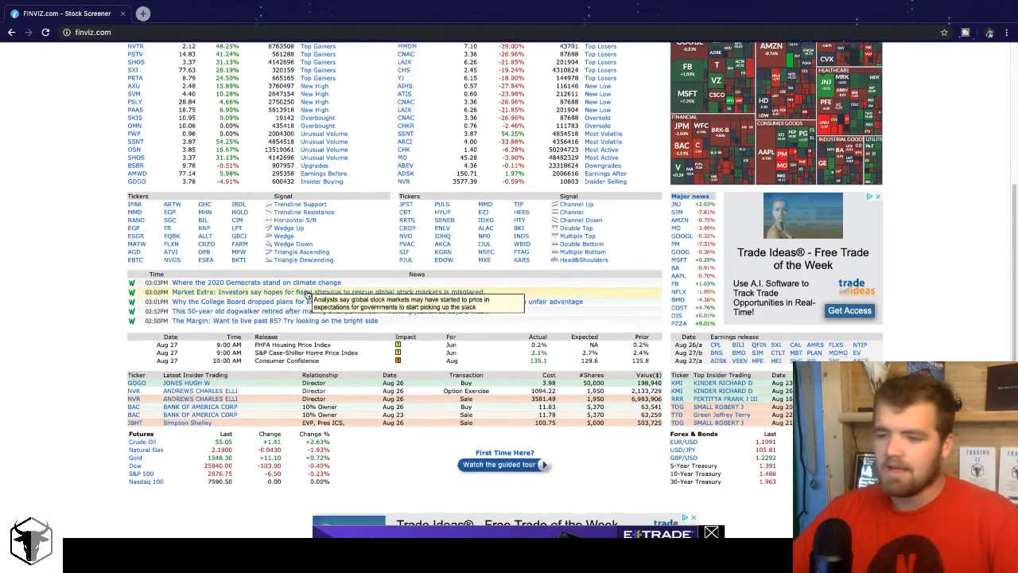
scroll("down", 3)
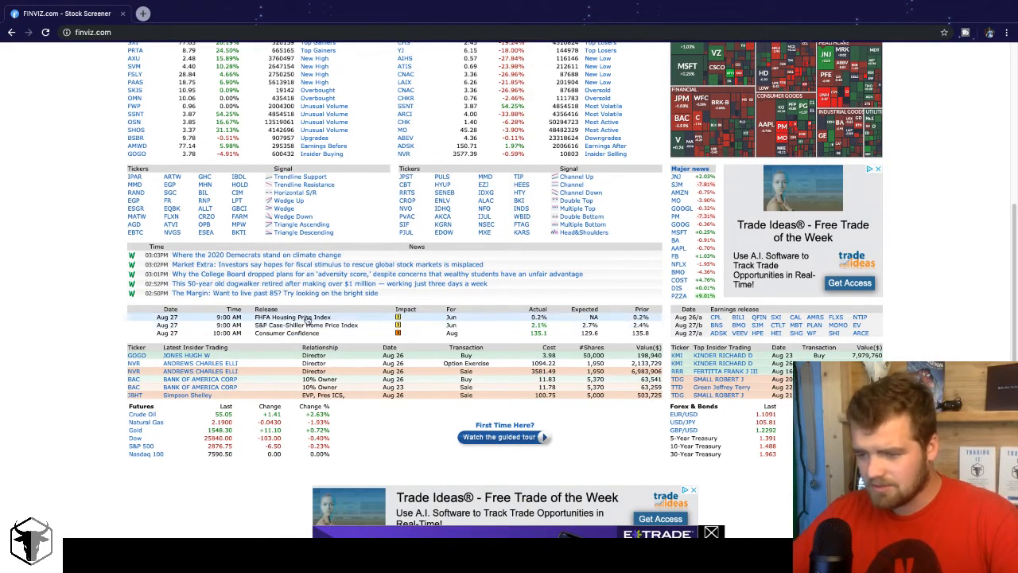
mouse_move(355, 326)
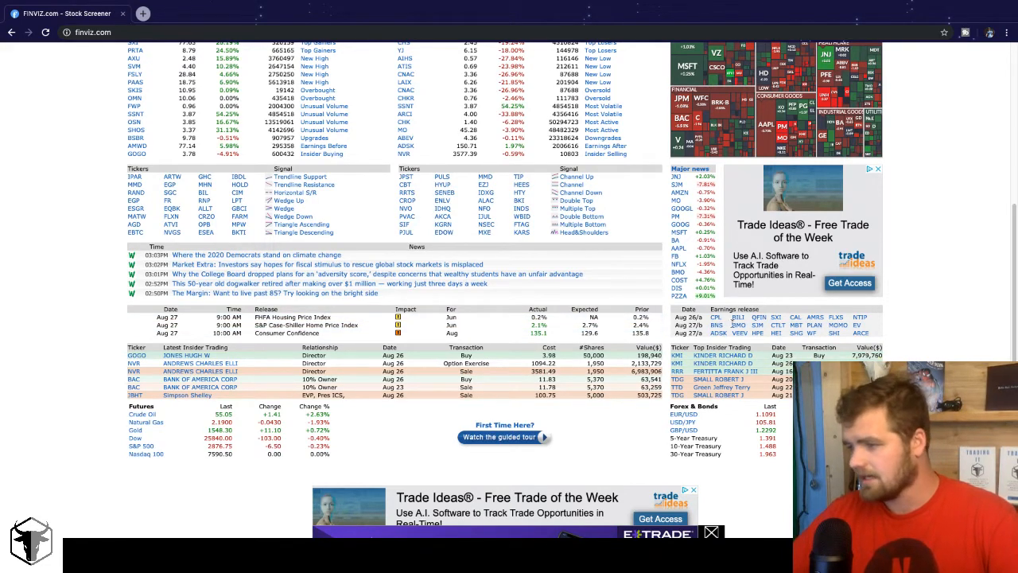
mouse_move(810, 304)
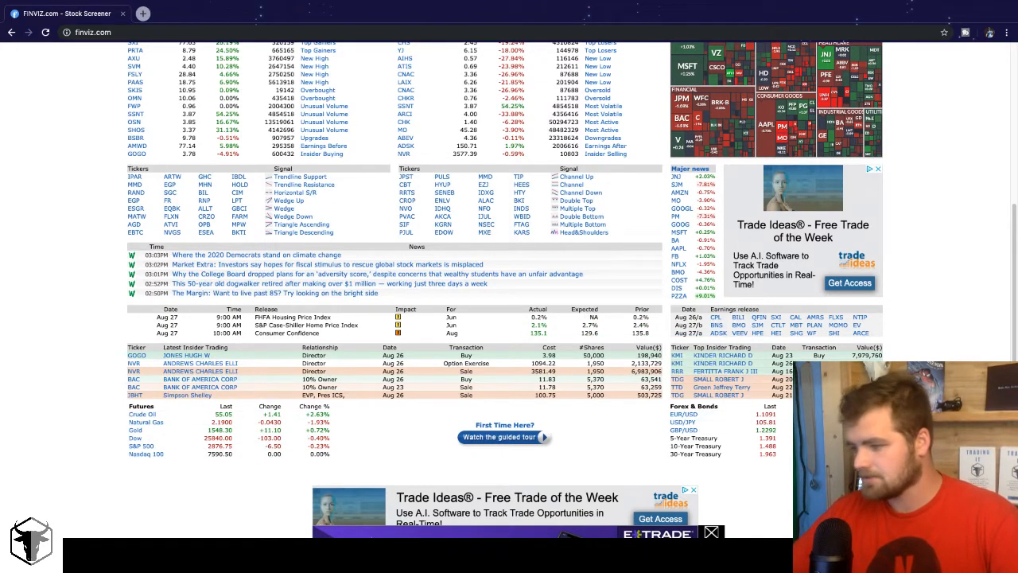
scroll("up", 3)
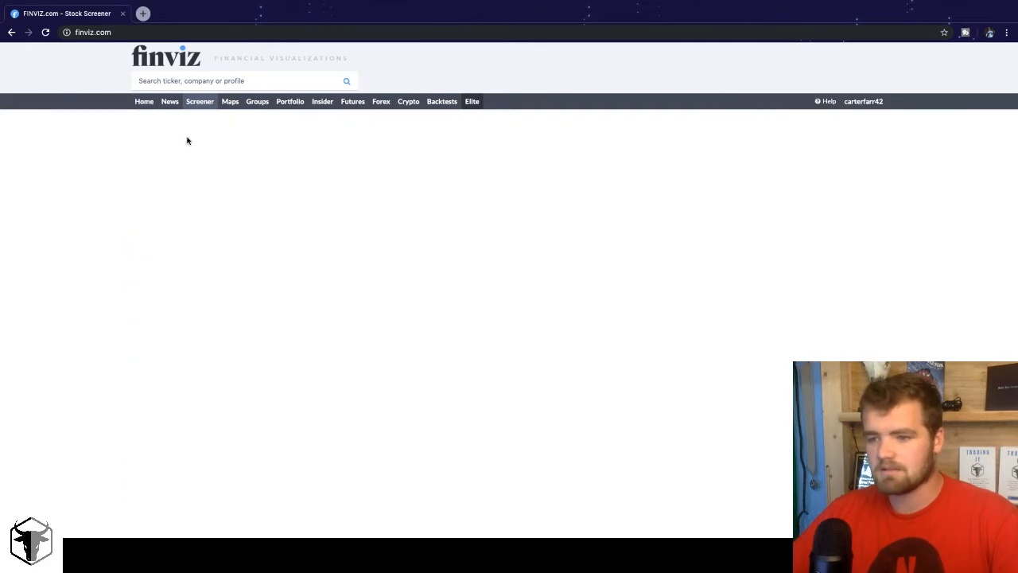
Open the Screener page, listing 7,709 stocks with every filter at Any.
left_click(200, 101)
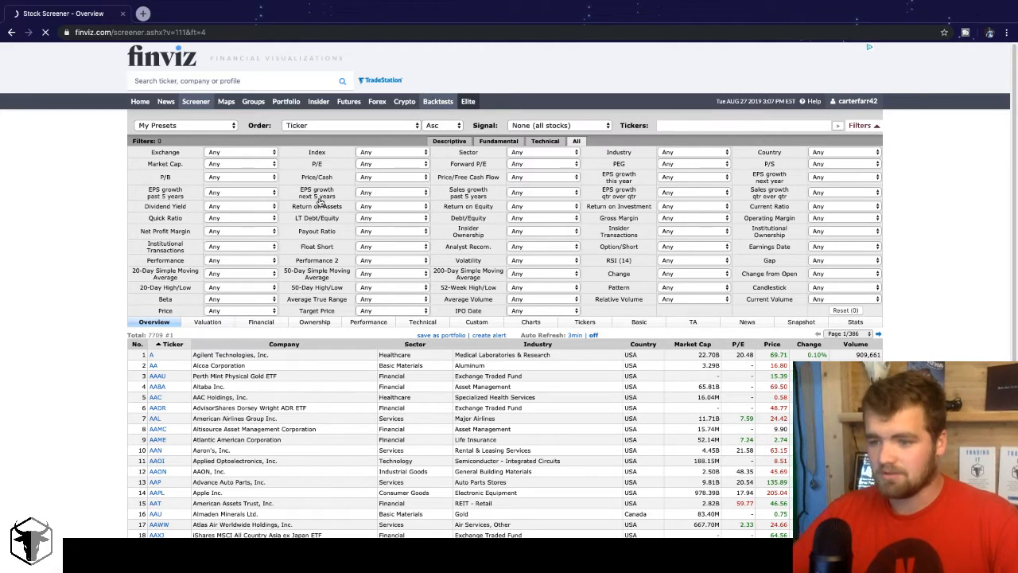
mouse_move(315, 199)
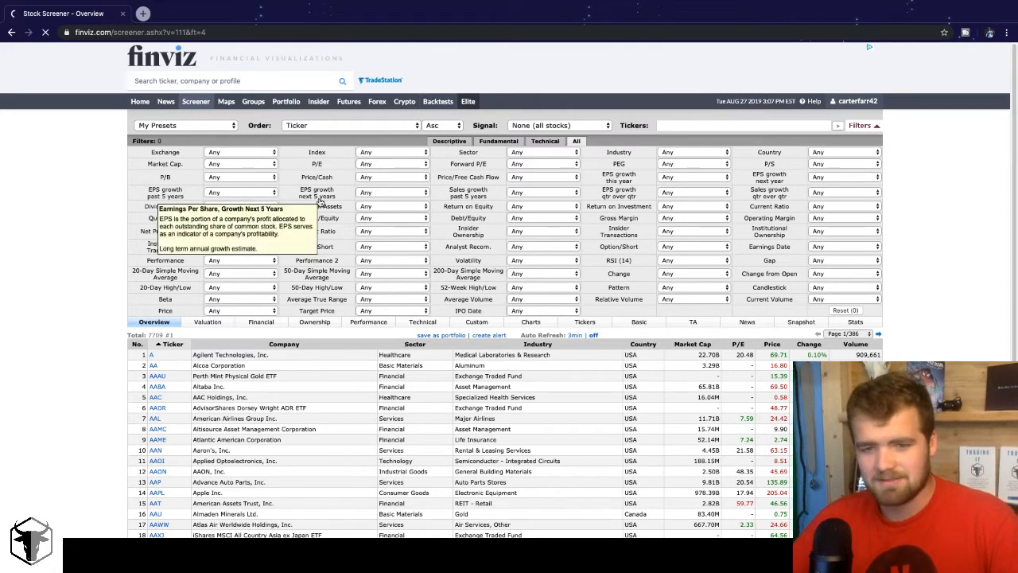
mouse_move(73, 275)
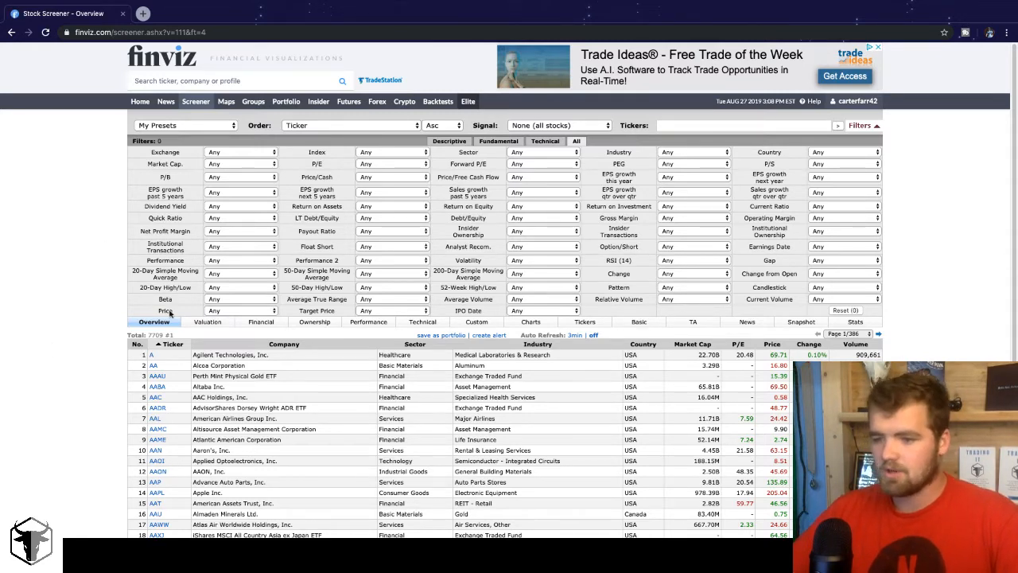
Set the Price filter to Under $20, cutting results to 3,503 stocks.
left_click(238, 310)
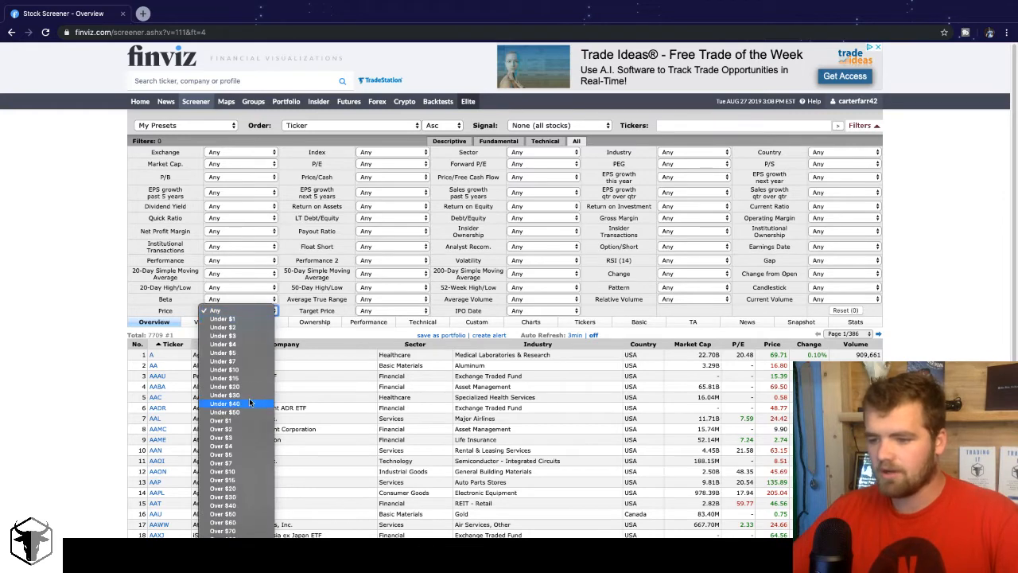
left_click(225, 386)
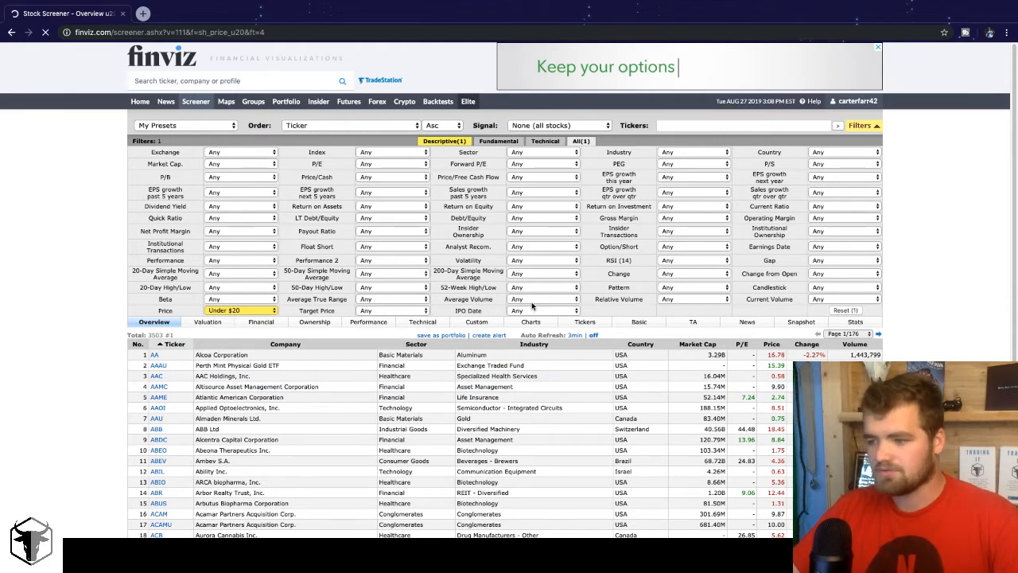
left_click(543, 298)
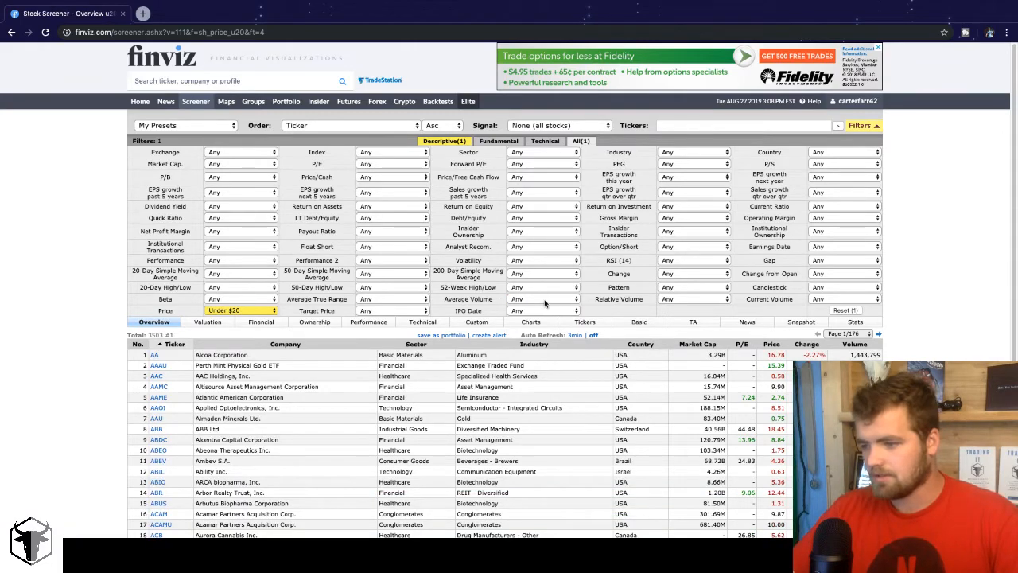
Set Average Volume to Over 500K, narrowing the list to 896 stocks.
left_click(543, 299)
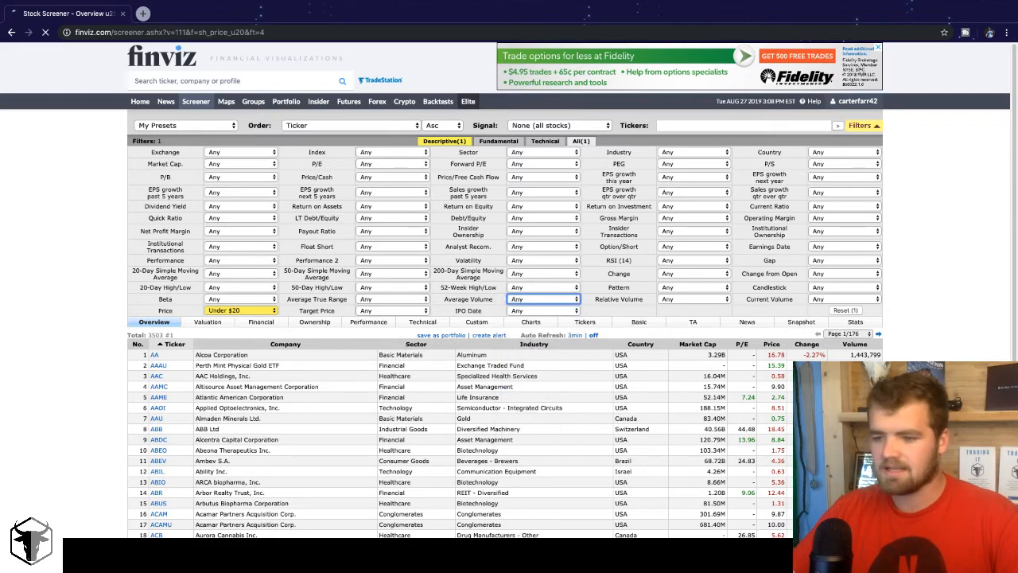
left_click(543, 298)
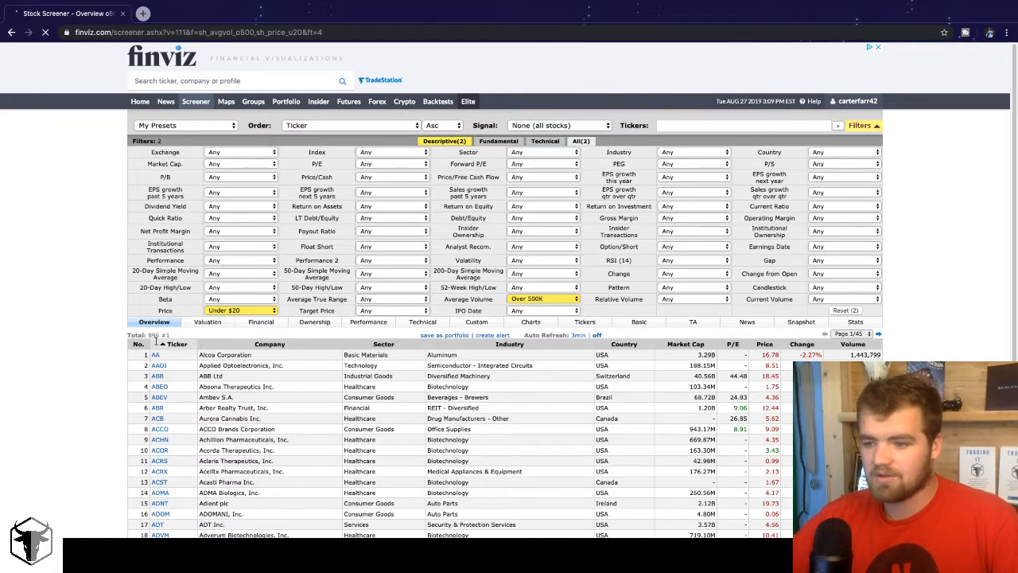
mouse_move(695, 275)
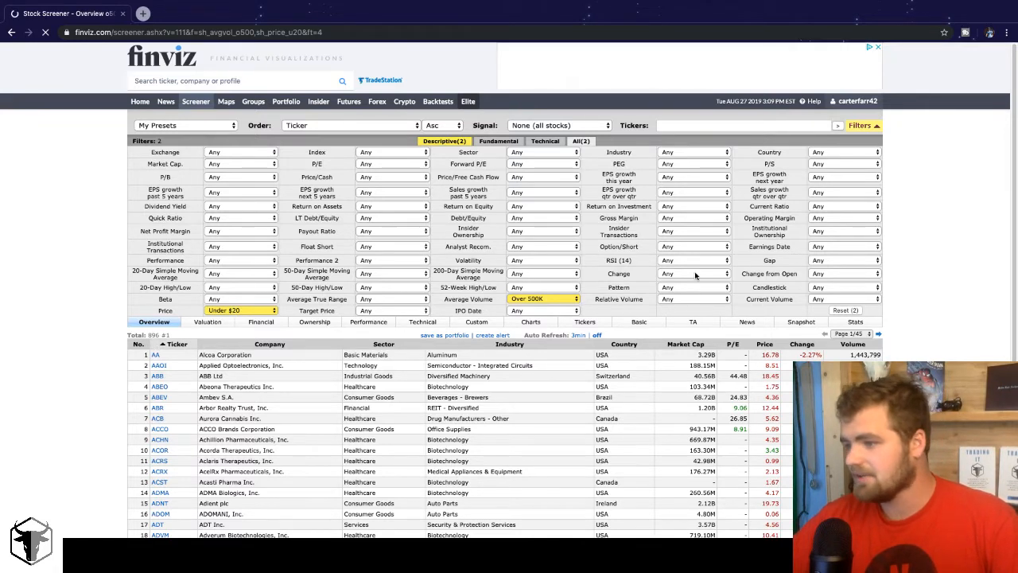
mouse_move(851, 244)
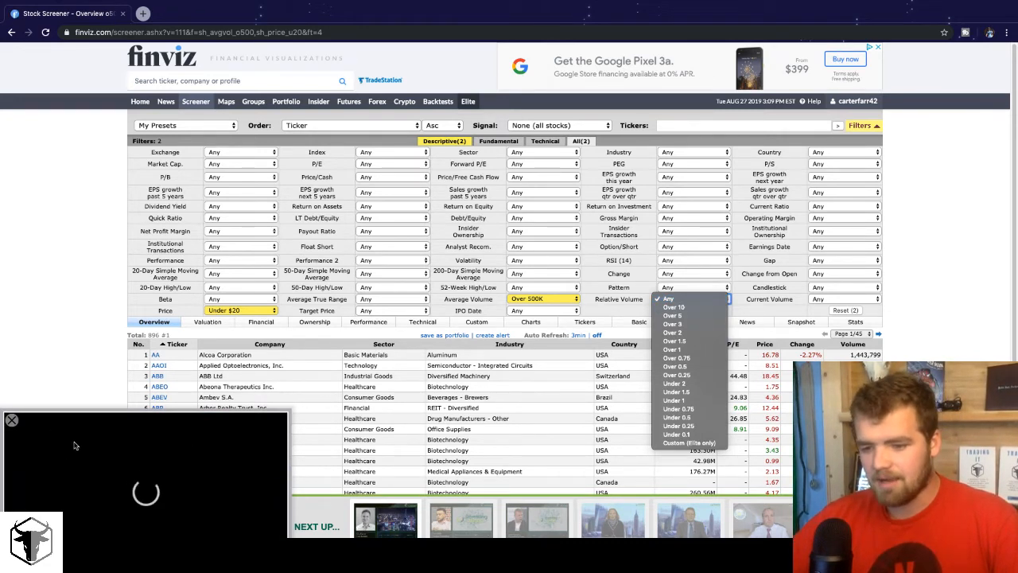
Set Relative Volume to Over 1, leaving 191 stocks.
left_click(667, 298)
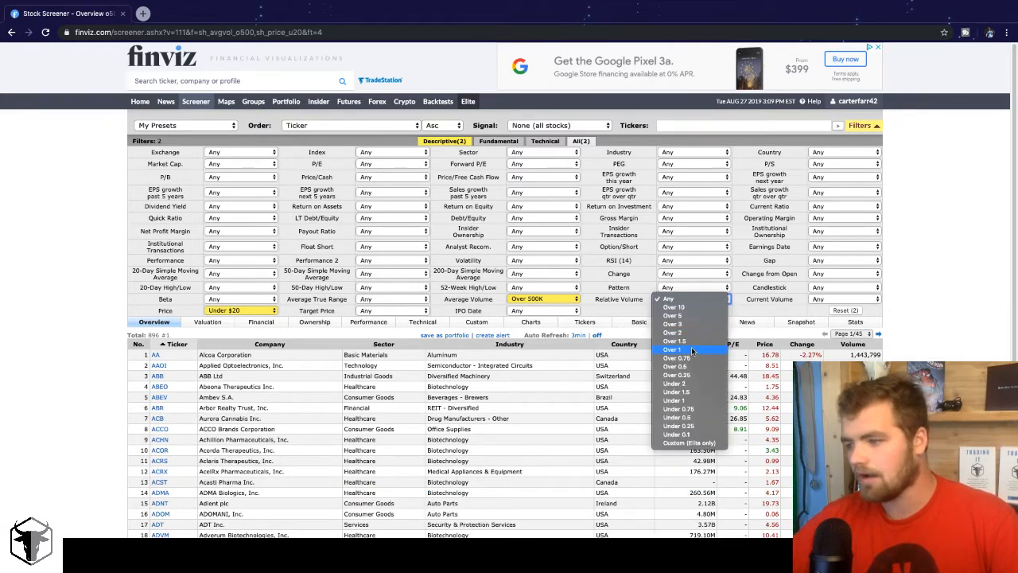
mouse_move(683, 357)
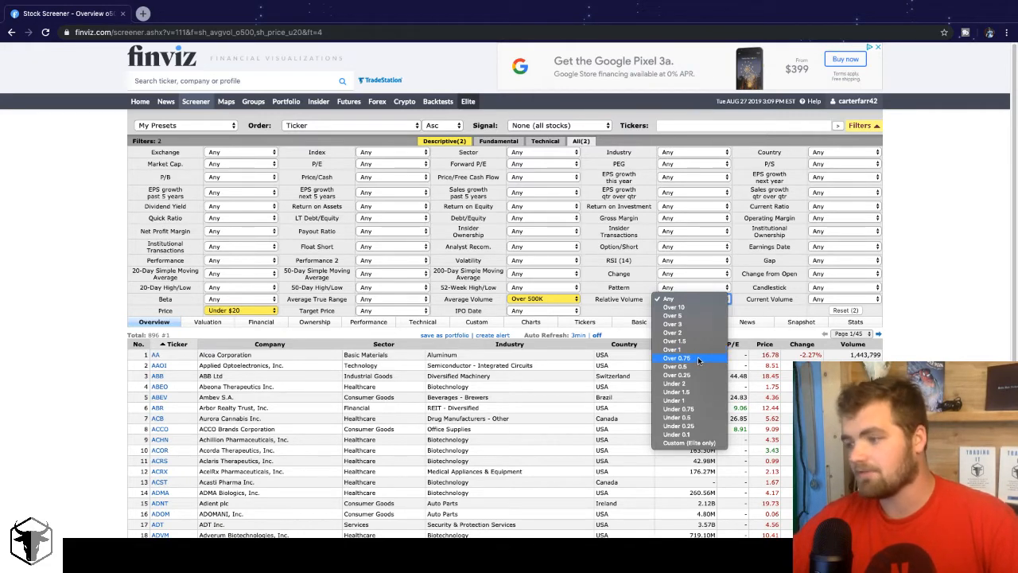
left_click(671, 349)
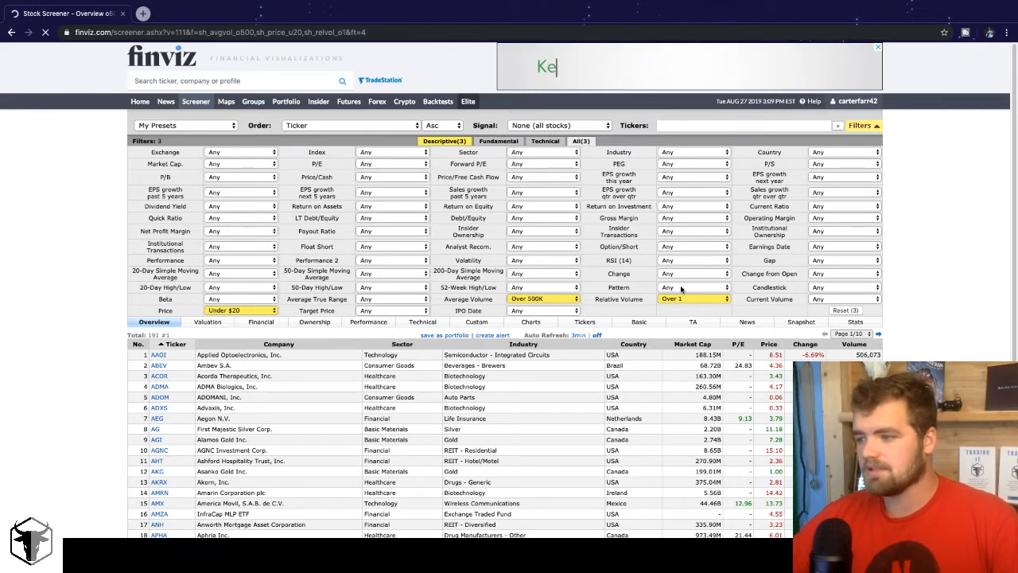
left_click(692, 287)
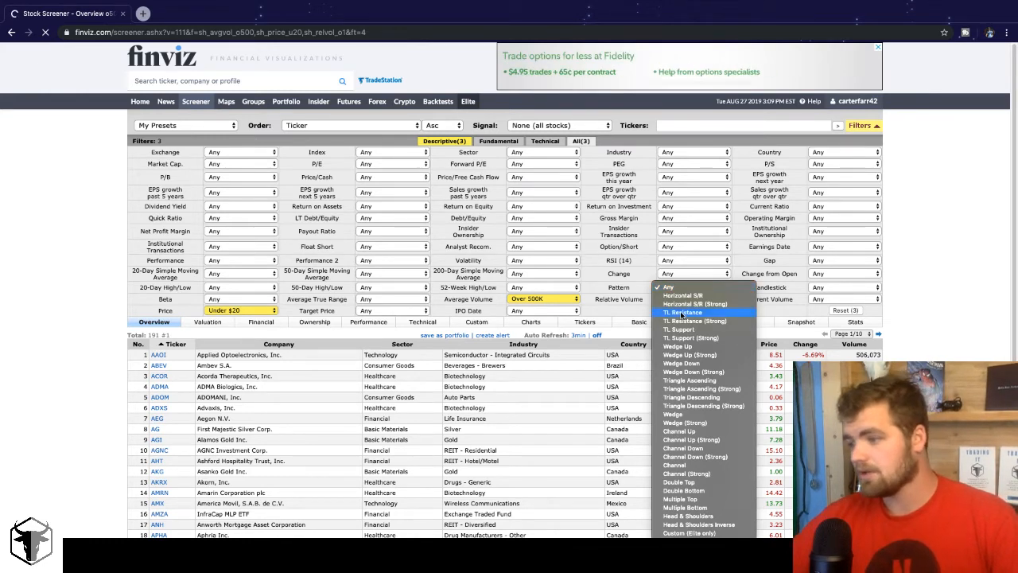
mouse_move(678, 431)
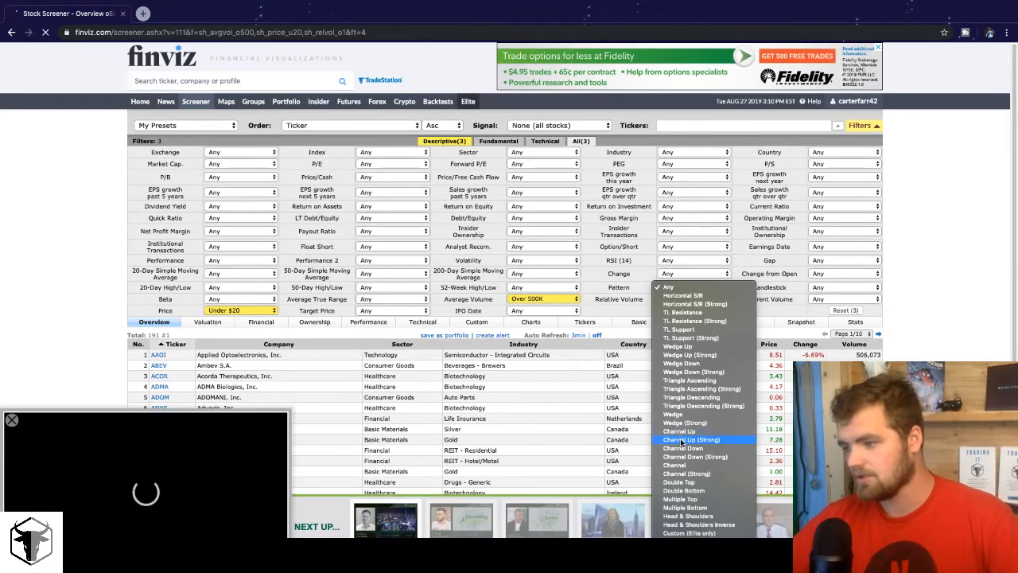
mouse_move(700, 456)
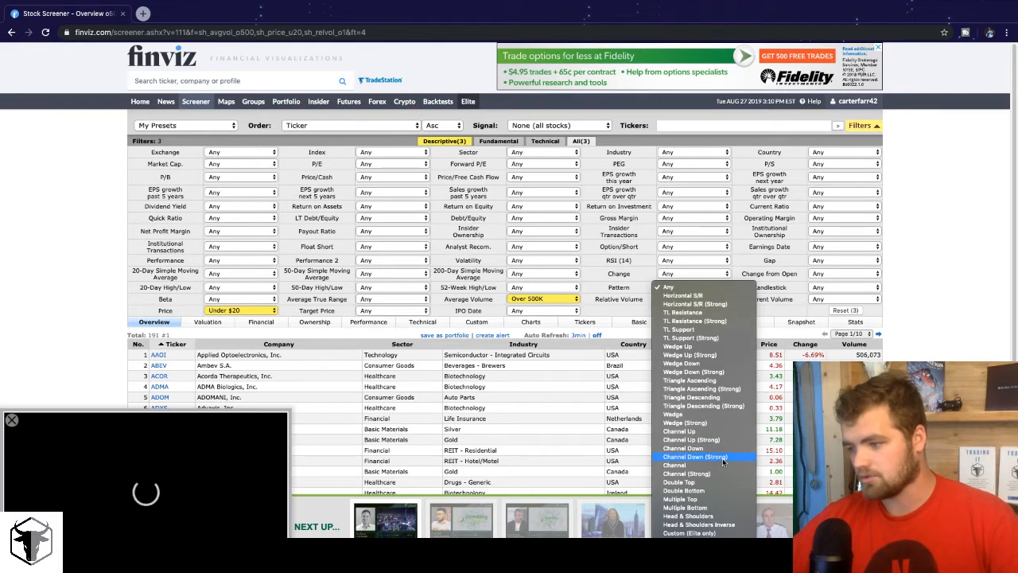
mouse_move(695, 414)
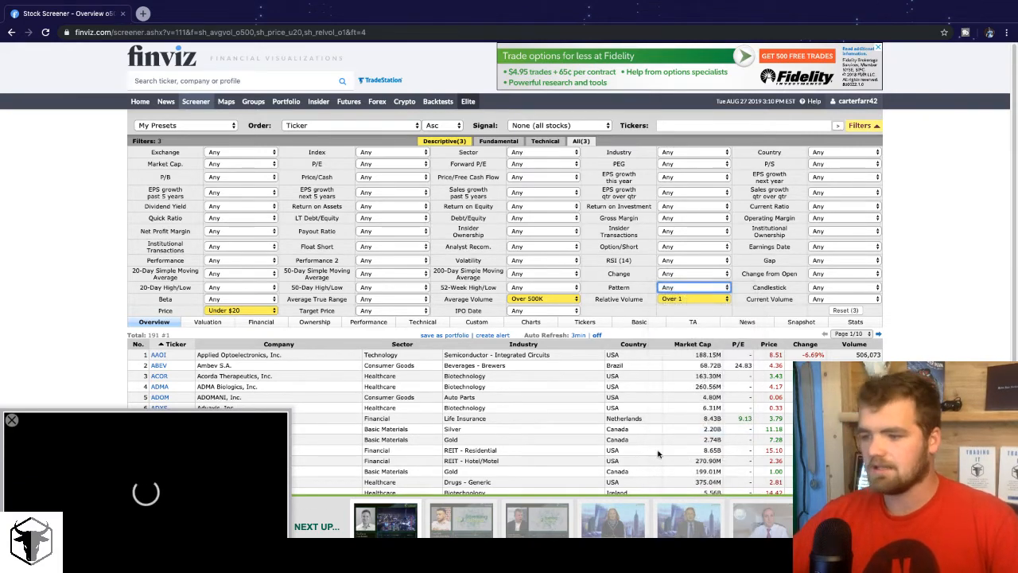
Choose Channel Up from the Pattern filter, leaving nine stocks.
left_click(692, 287)
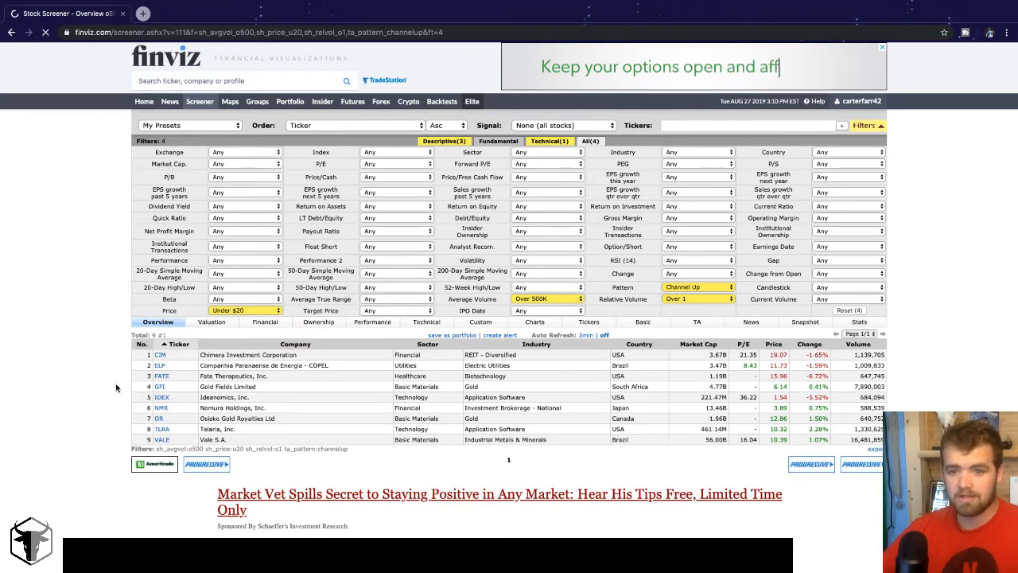
Switch the results to the Charts view and scroll through all nine daily charts.
left_click(530, 321)
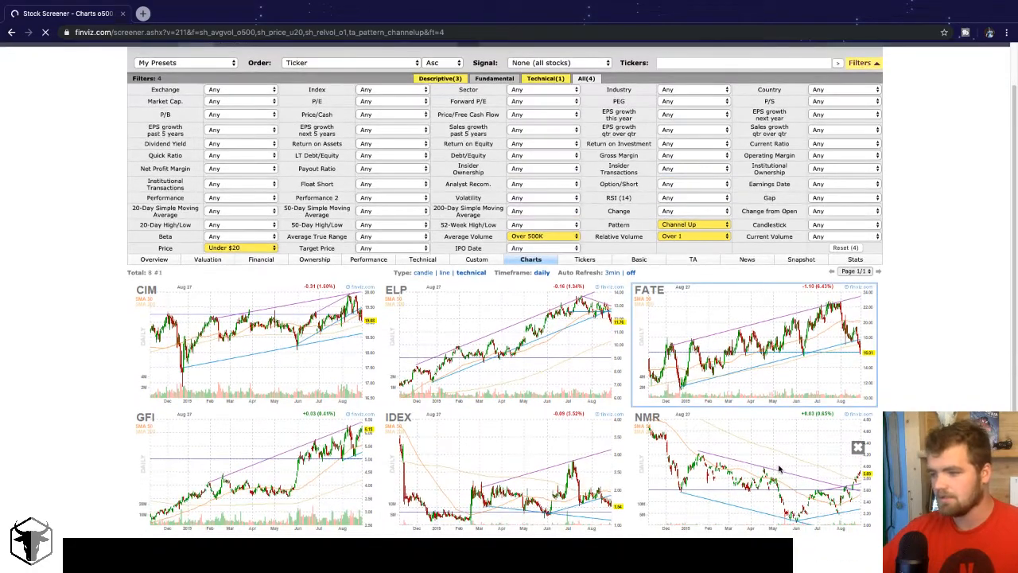
scroll("down", 3)
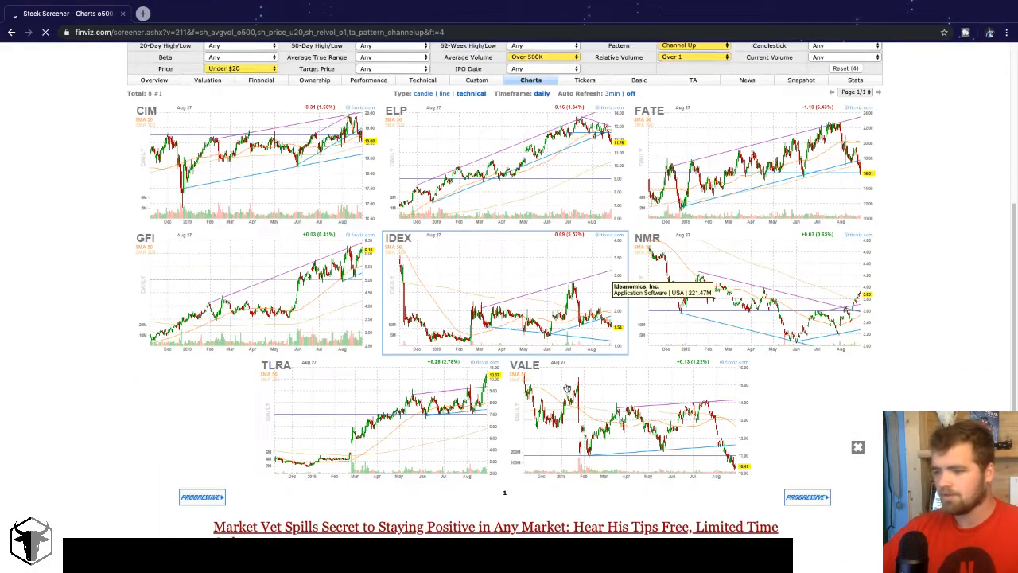
scroll("down", 3)
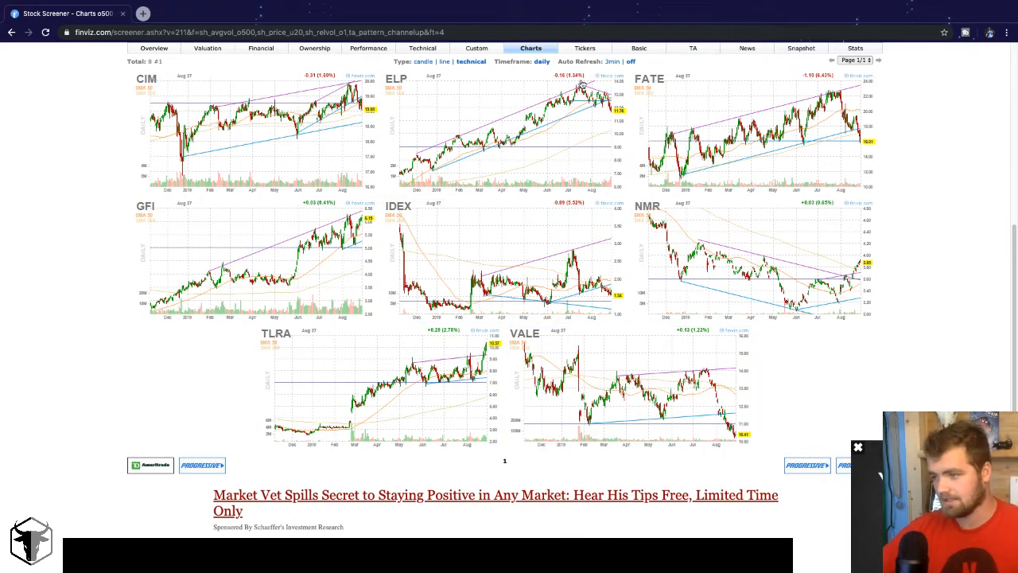
mouse_move(156, 100)
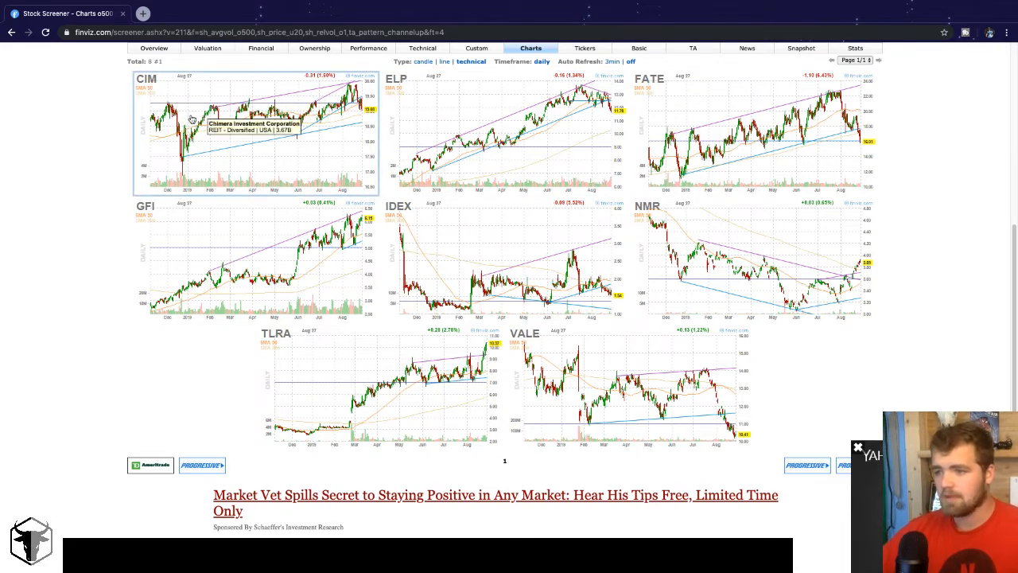
mouse_move(319, 123)
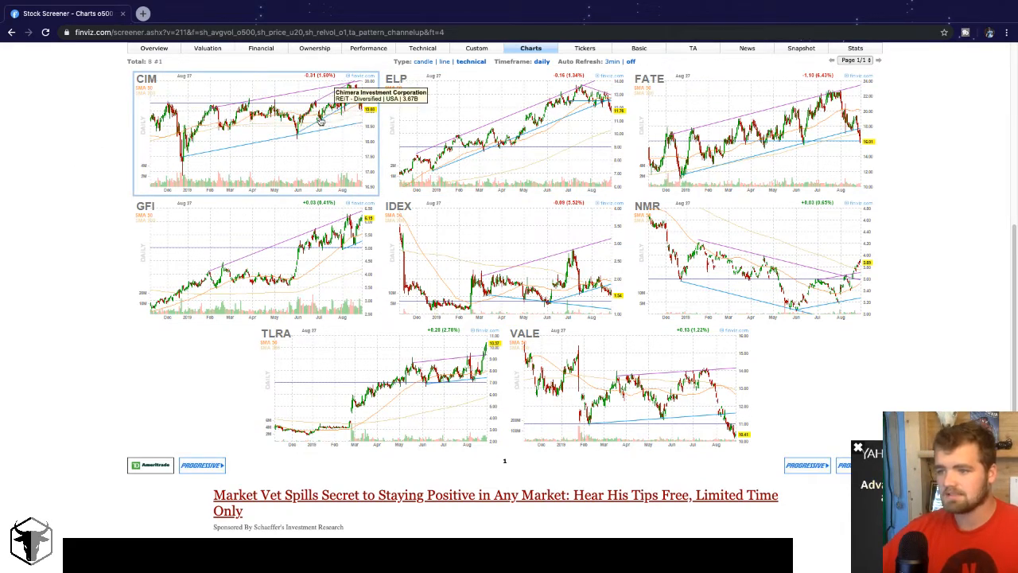
mouse_move(360, 119)
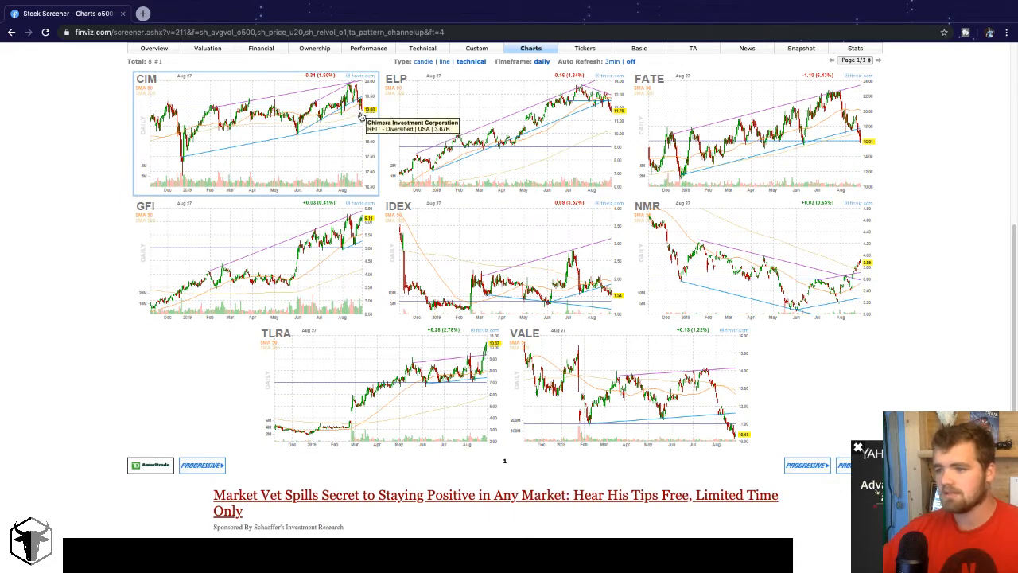
mouse_move(225, 137)
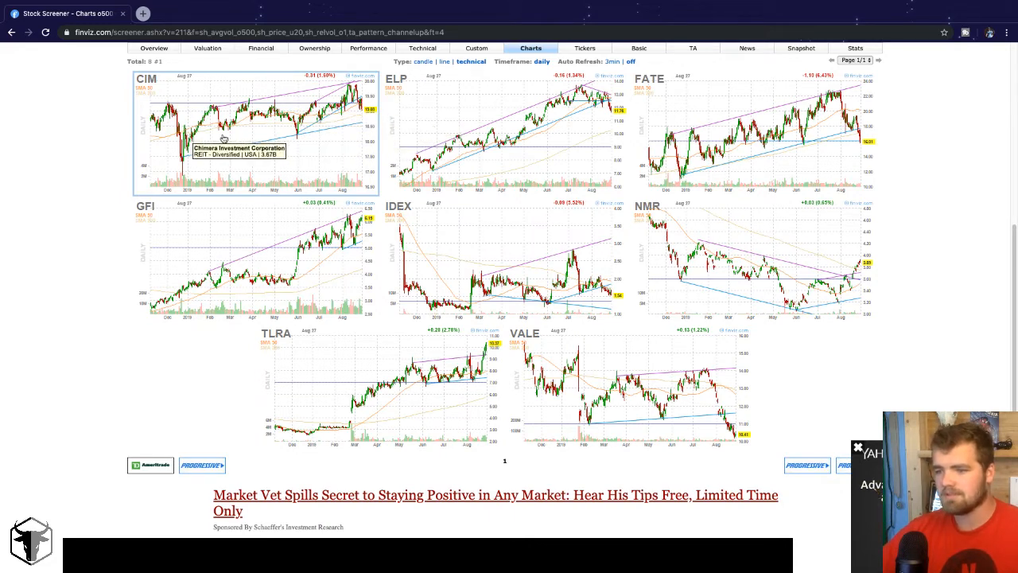
mouse_move(331, 129)
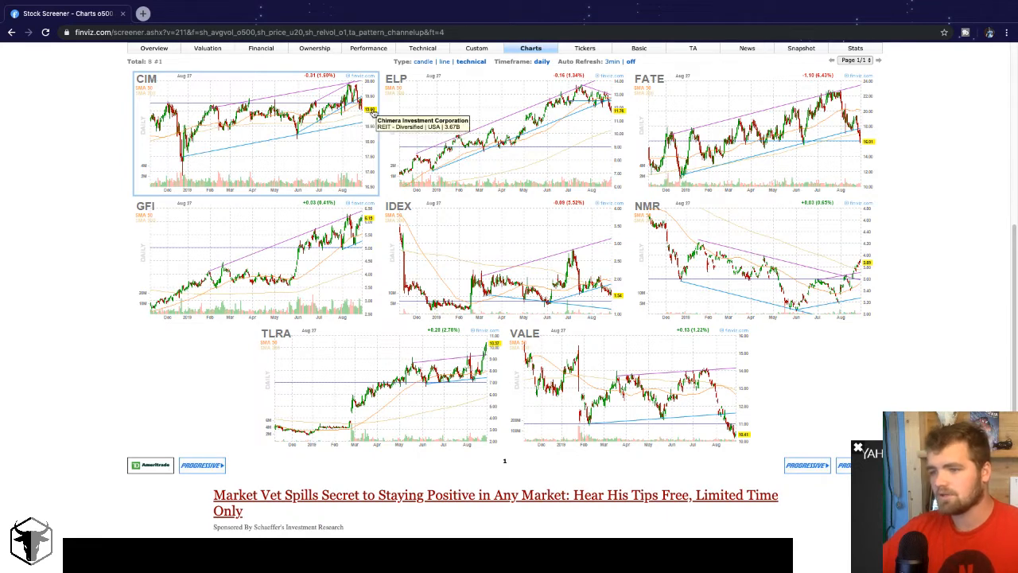
mouse_move(215, 254)
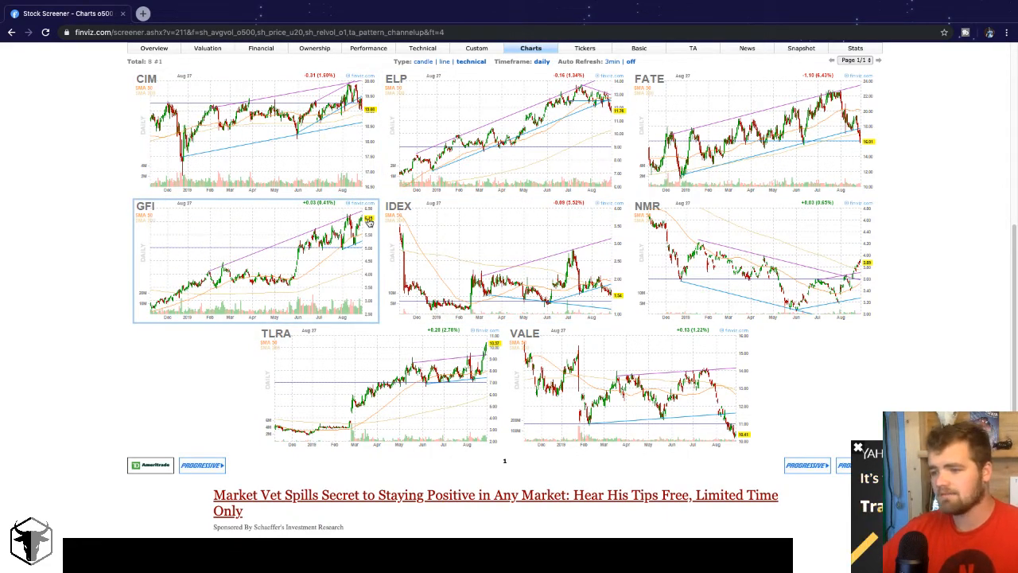
mouse_move(367, 223)
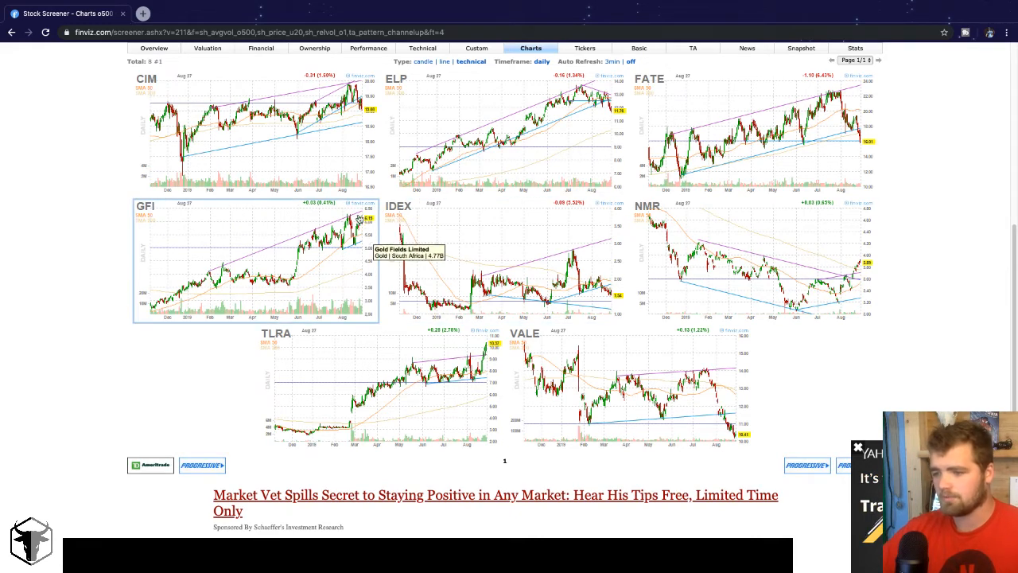
mouse_move(341, 222)
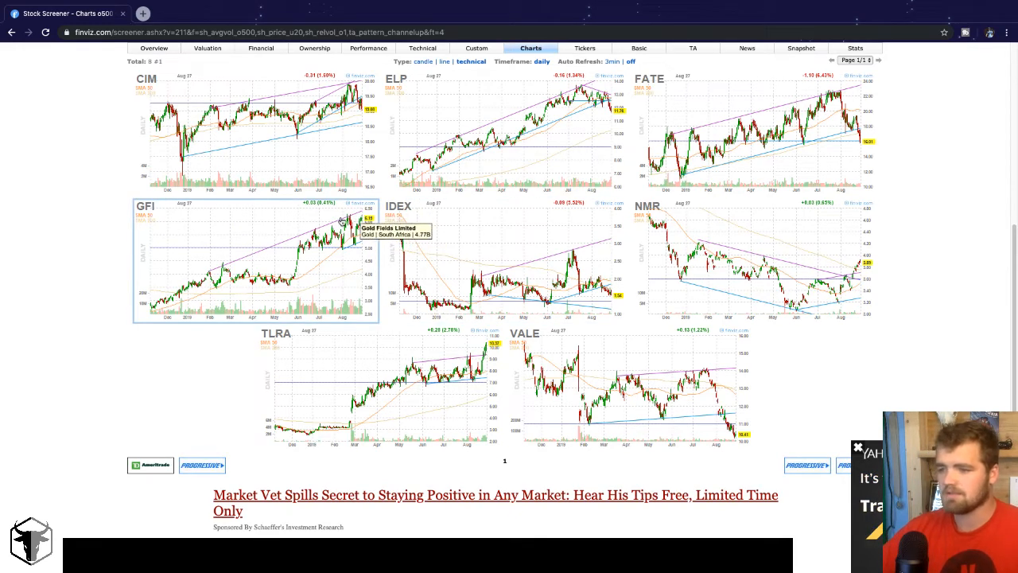
mouse_move(389, 240)
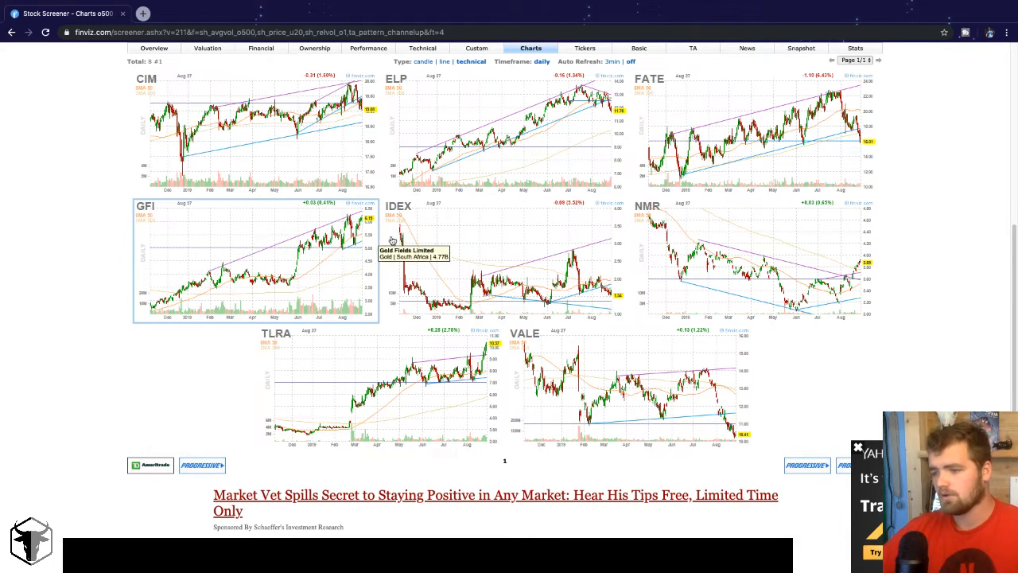
mouse_move(361, 359)
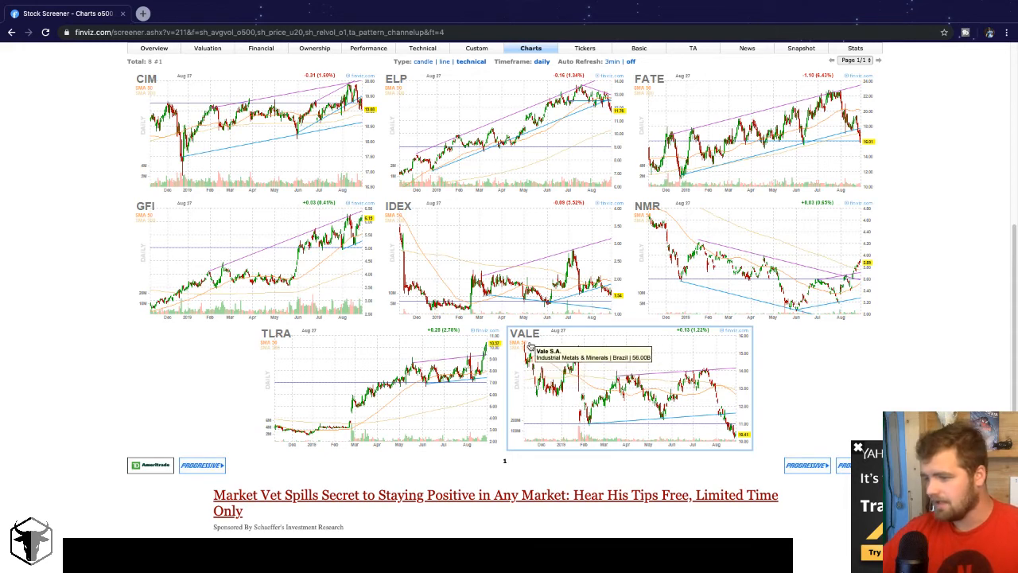
mouse_move(741, 455)
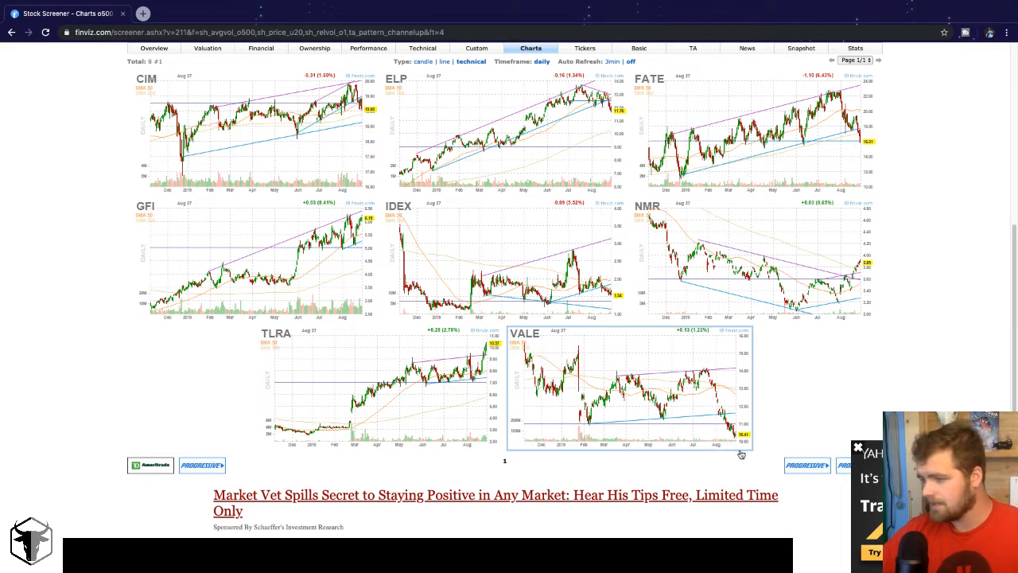
mouse_move(753, 447)
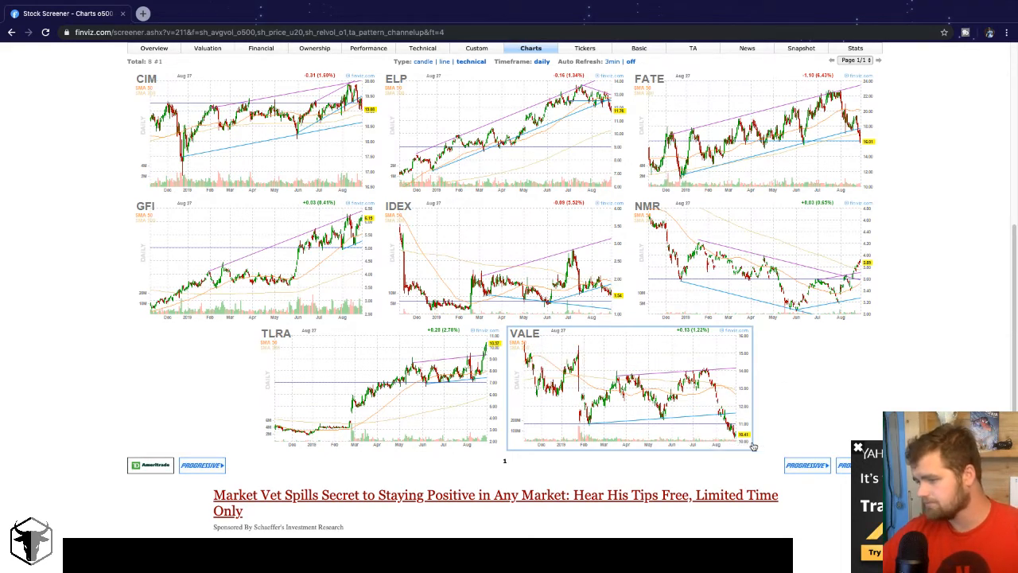
mouse_move(731, 437)
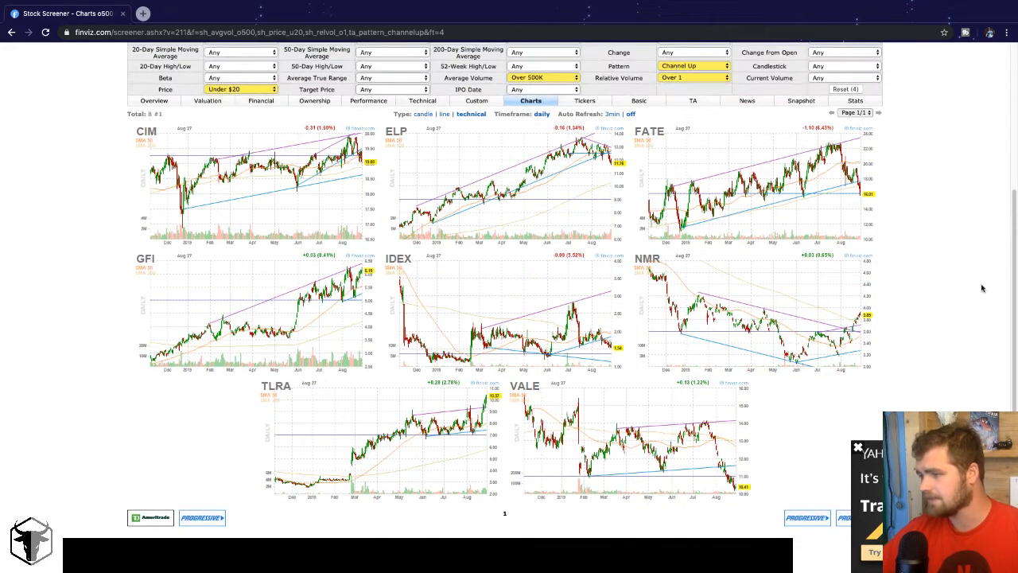
mouse_move(763, 183)
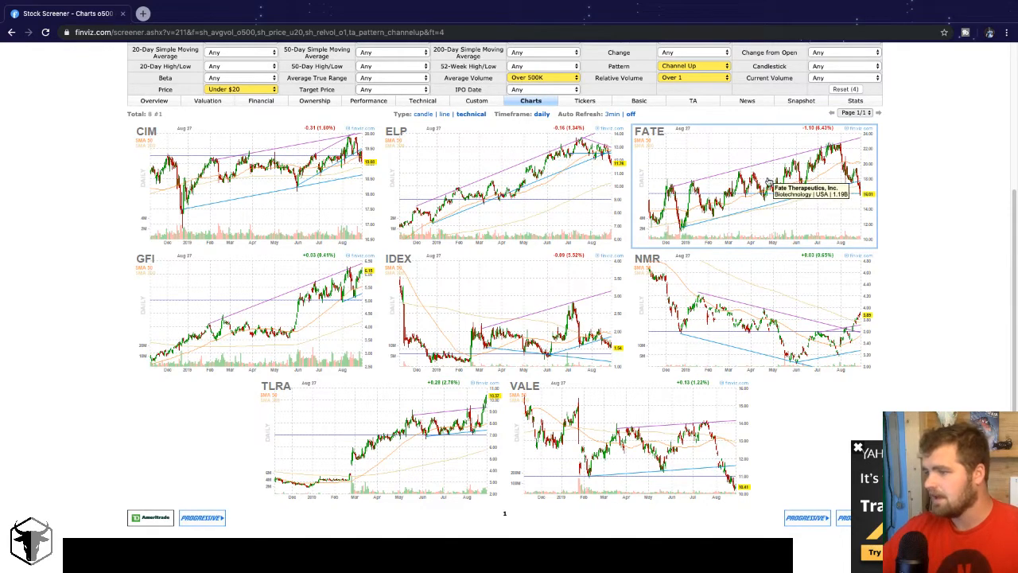
mouse_move(811, 206)
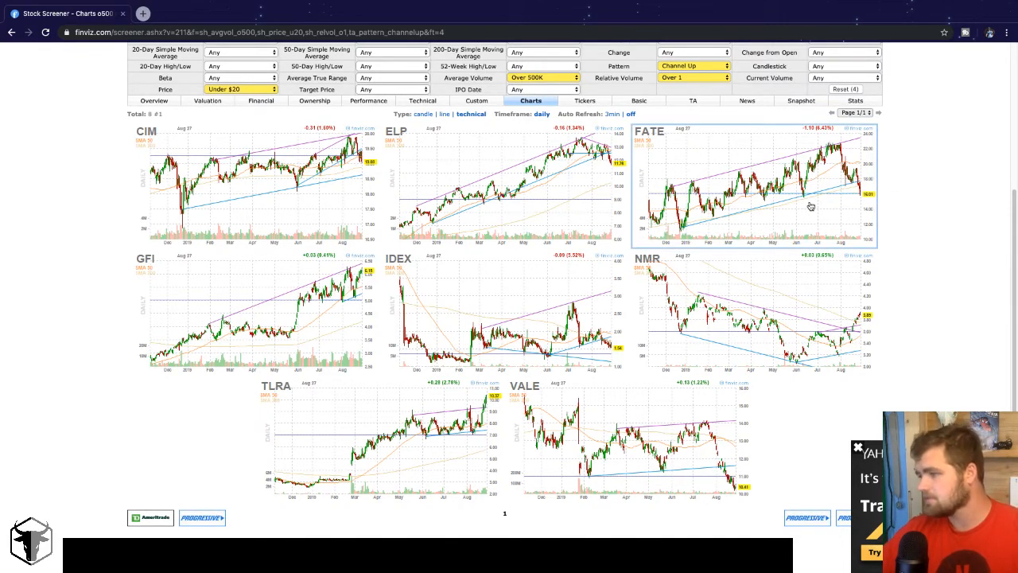
mouse_move(866, 209)
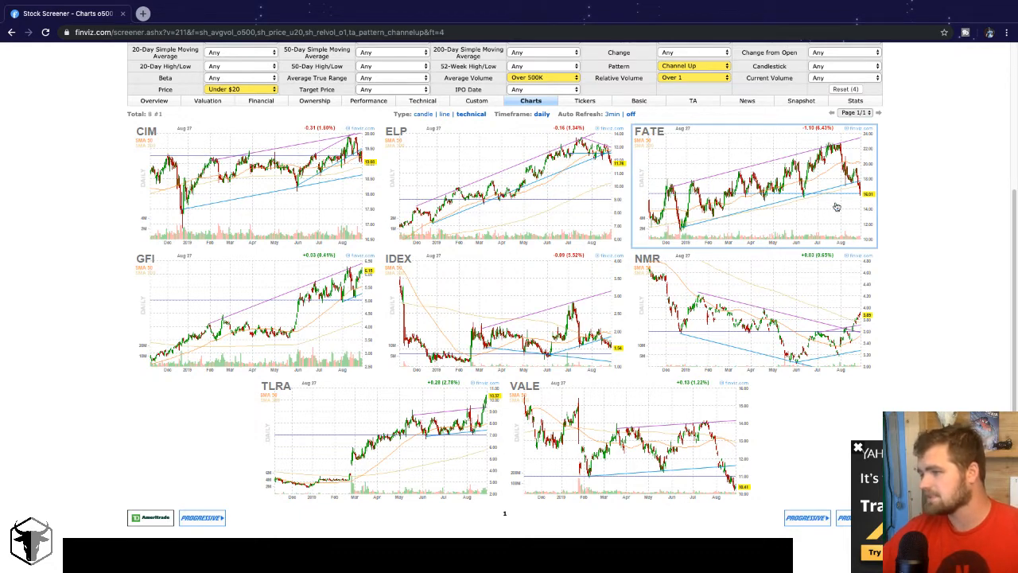
mouse_move(741, 196)
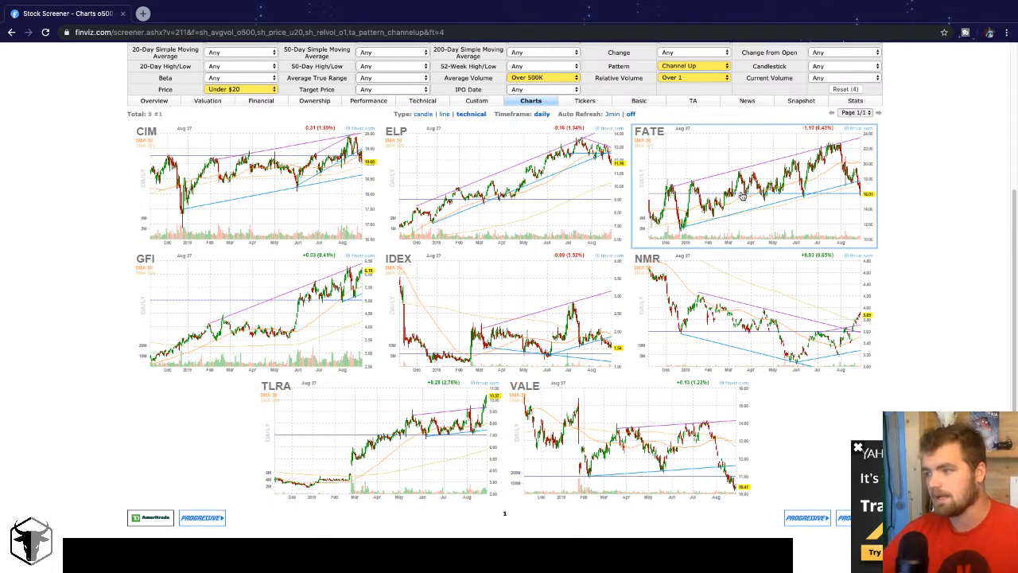
mouse_move(588, 244)
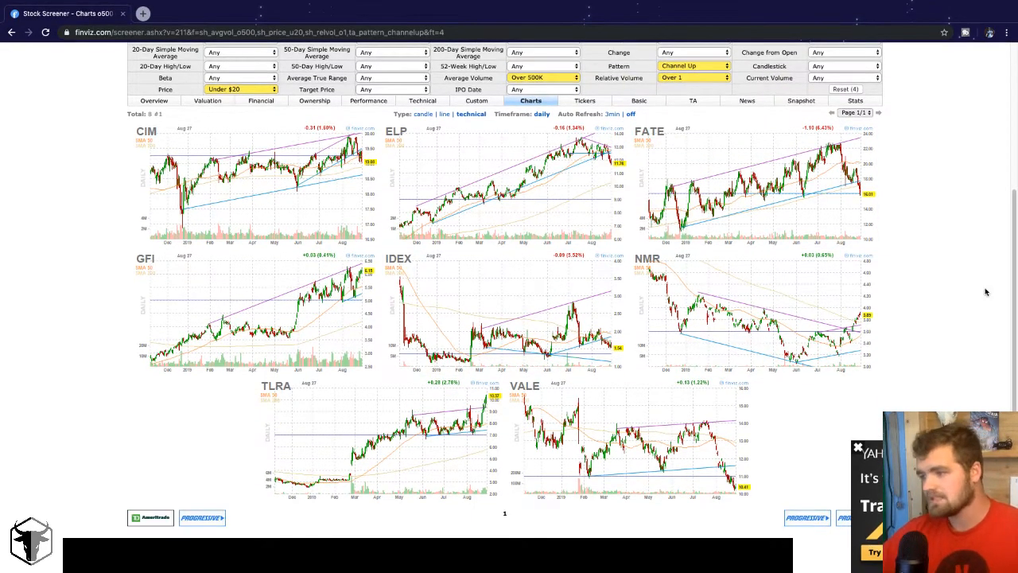
mouse_move(973, 314)
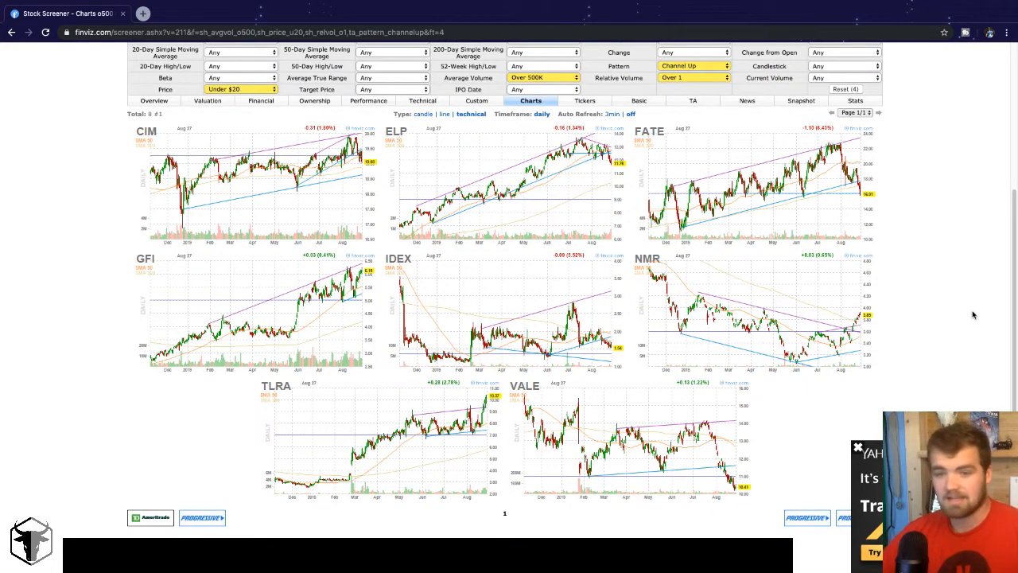